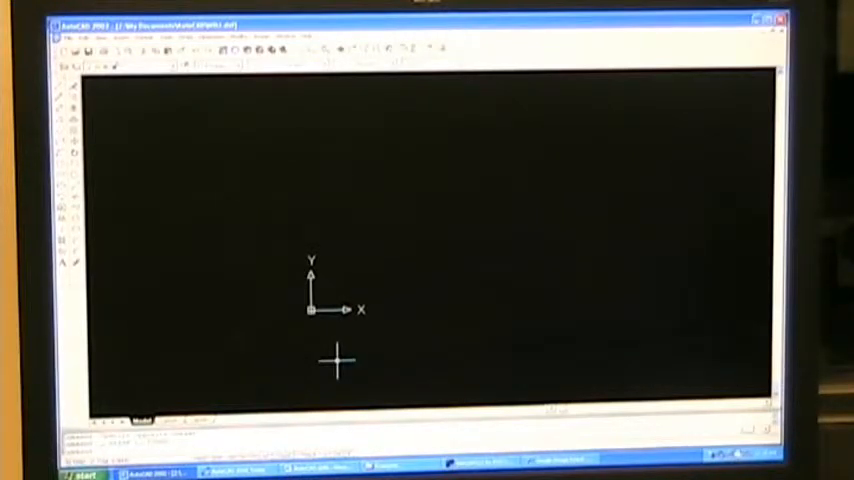
pyautogui.moveTo(388, 342)
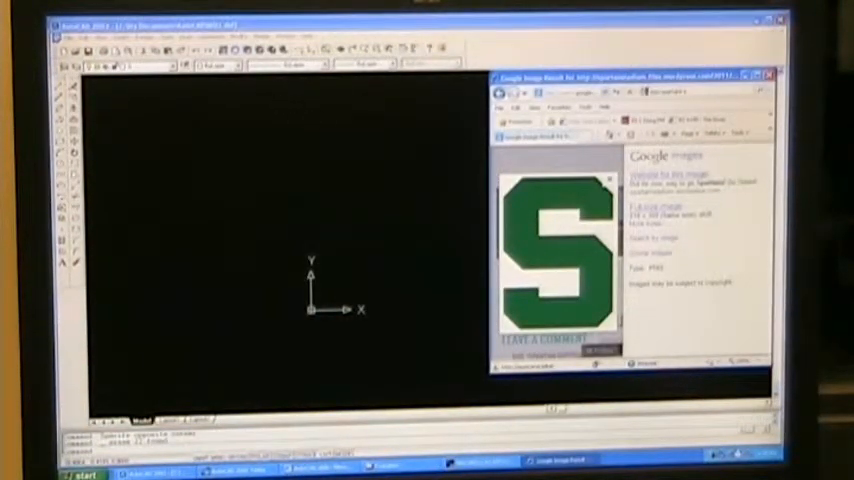
# Attach the green S logo raster image into the drawing via Insert > Raster Image Reference.
pyautogui.click(124, 36)
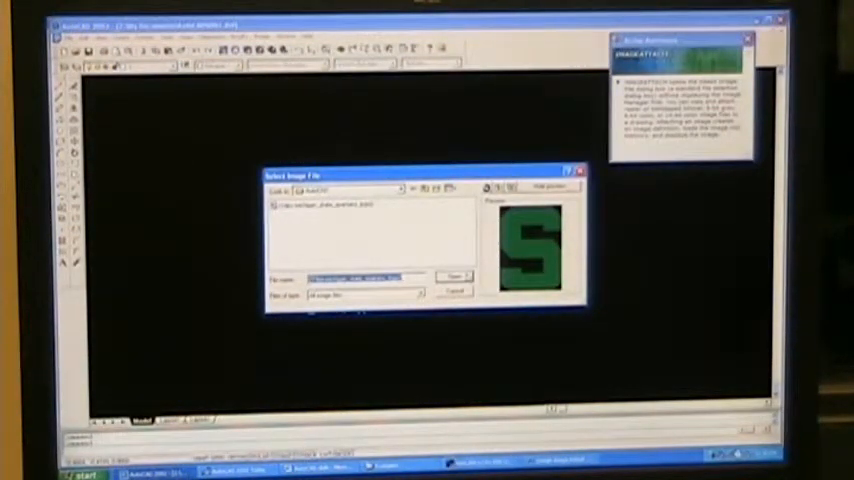
pyautogui.click(456, 276)
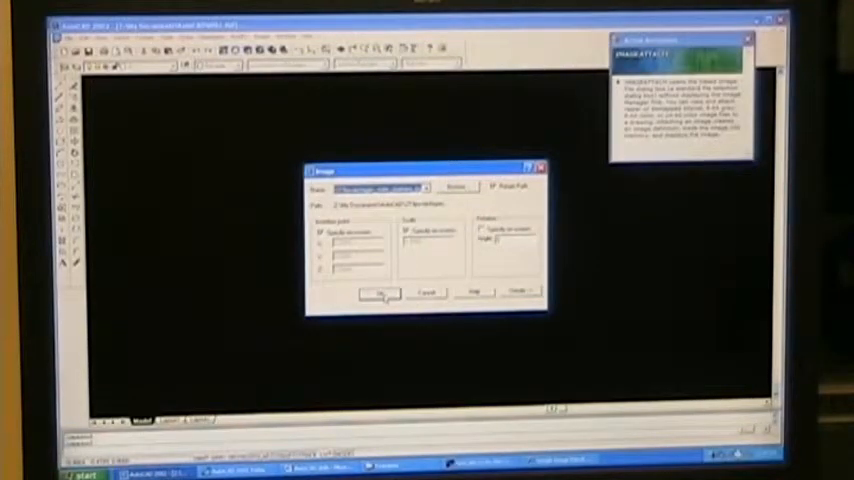
pyautogui.click(378, 292)
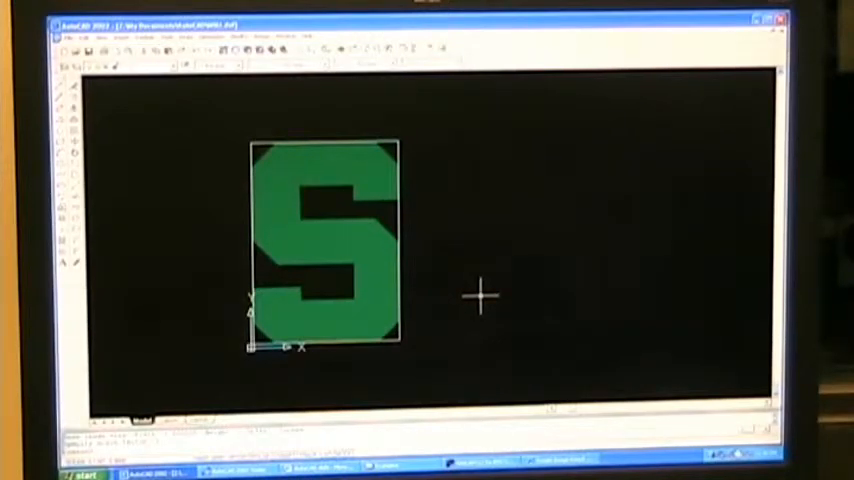
pyautogui.moveTo(404, 210)
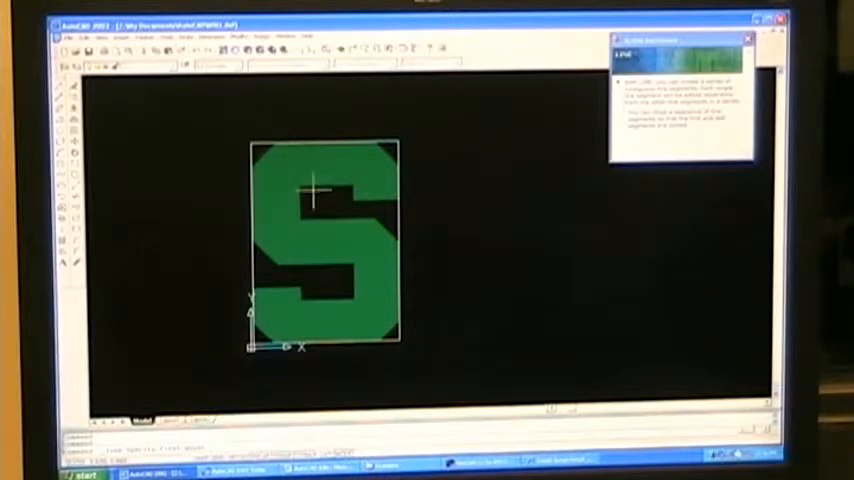
pyautogui.moveTo(364, 216)
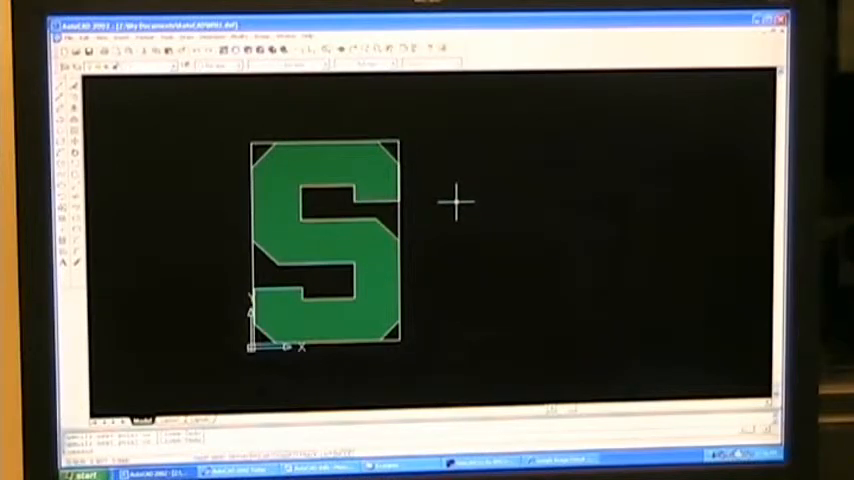
pyautogui.moveTo(412, 220)
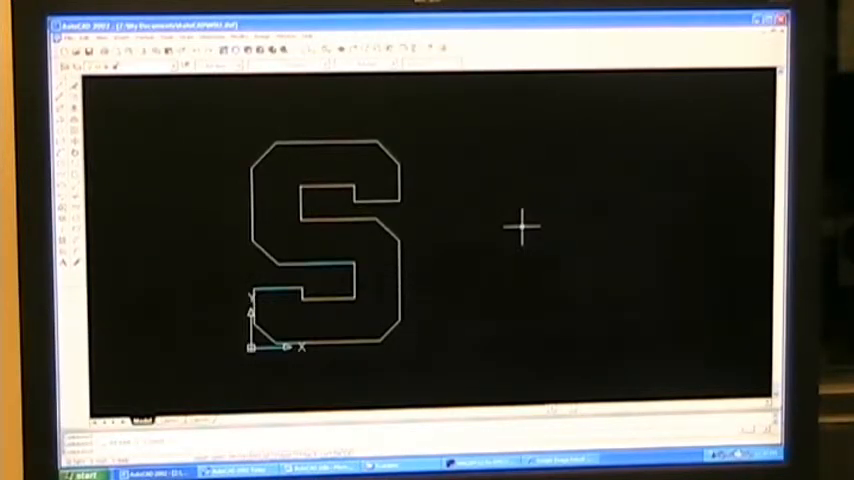
pyautogui.moveTo(440, 400)
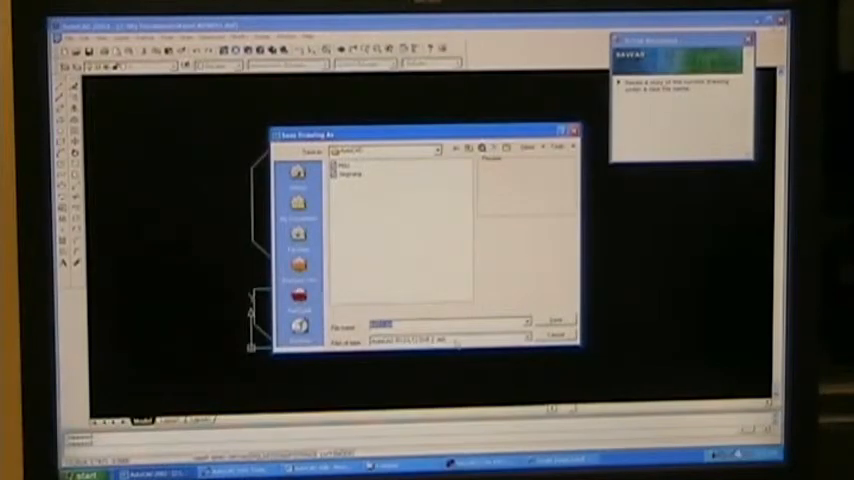
# Save the traced S outline as a DXF file with the image removed.
pyautogui.click(556, 324)
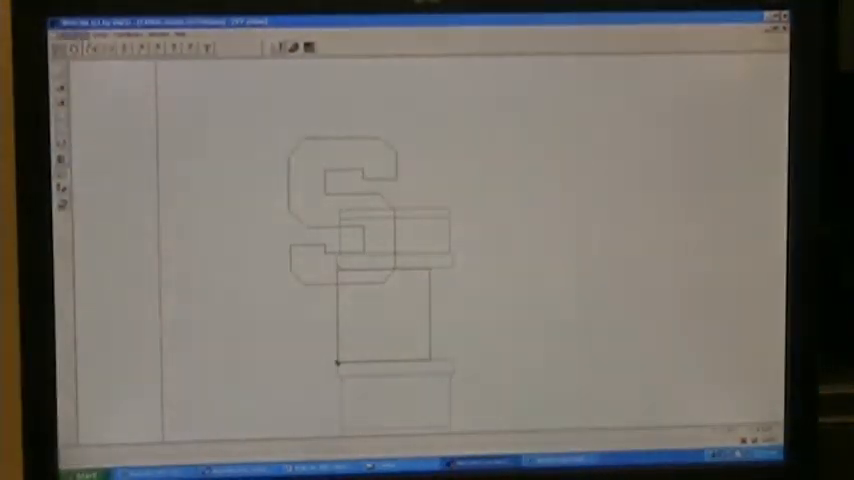
# Import the saved S outline DXF into WinCAM through File > Import DXF.
pyautogui.click(68, 34)
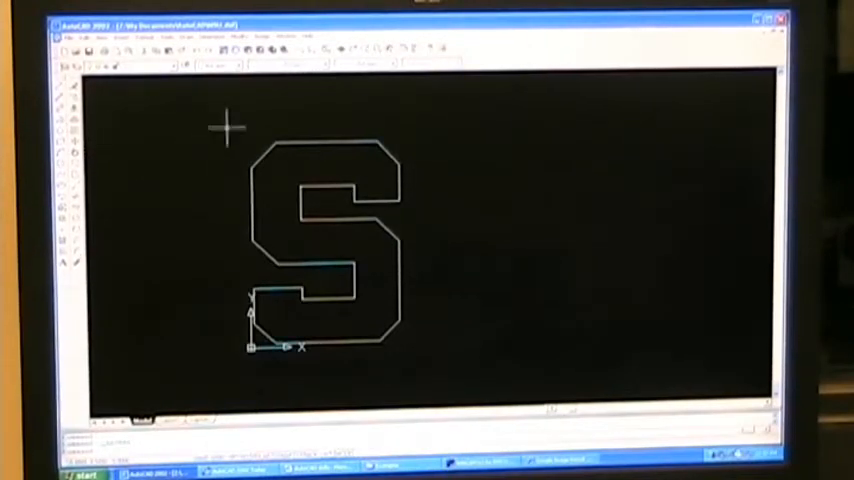
pyautogui.moveTo(424, 364)
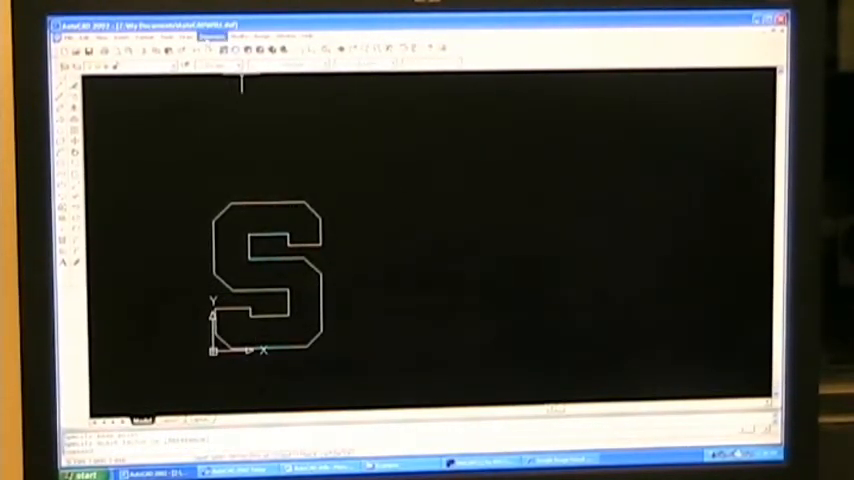
# Place a linear dimension beside the S outline giving its overall height.
pyautogui.click(212, 36)
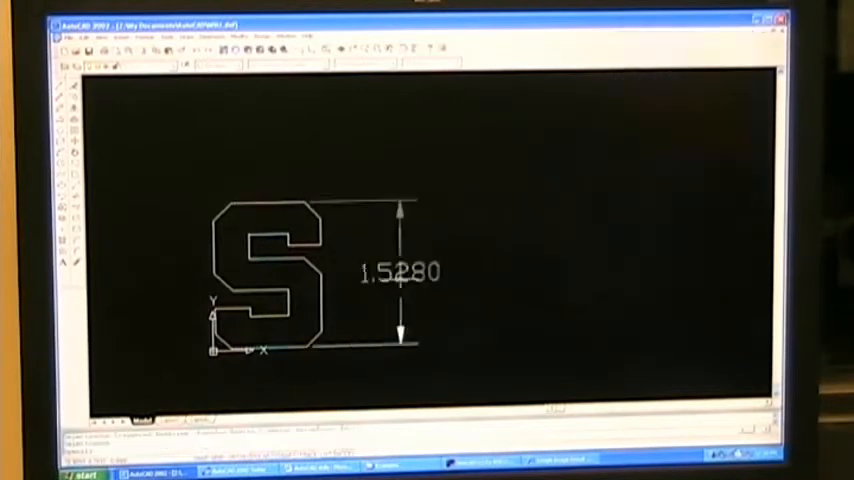
pyautogui.moveTo(516, 316)
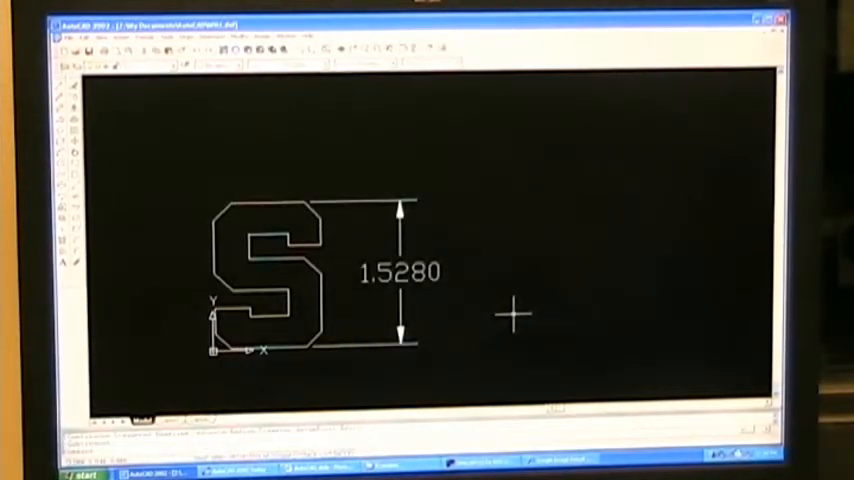